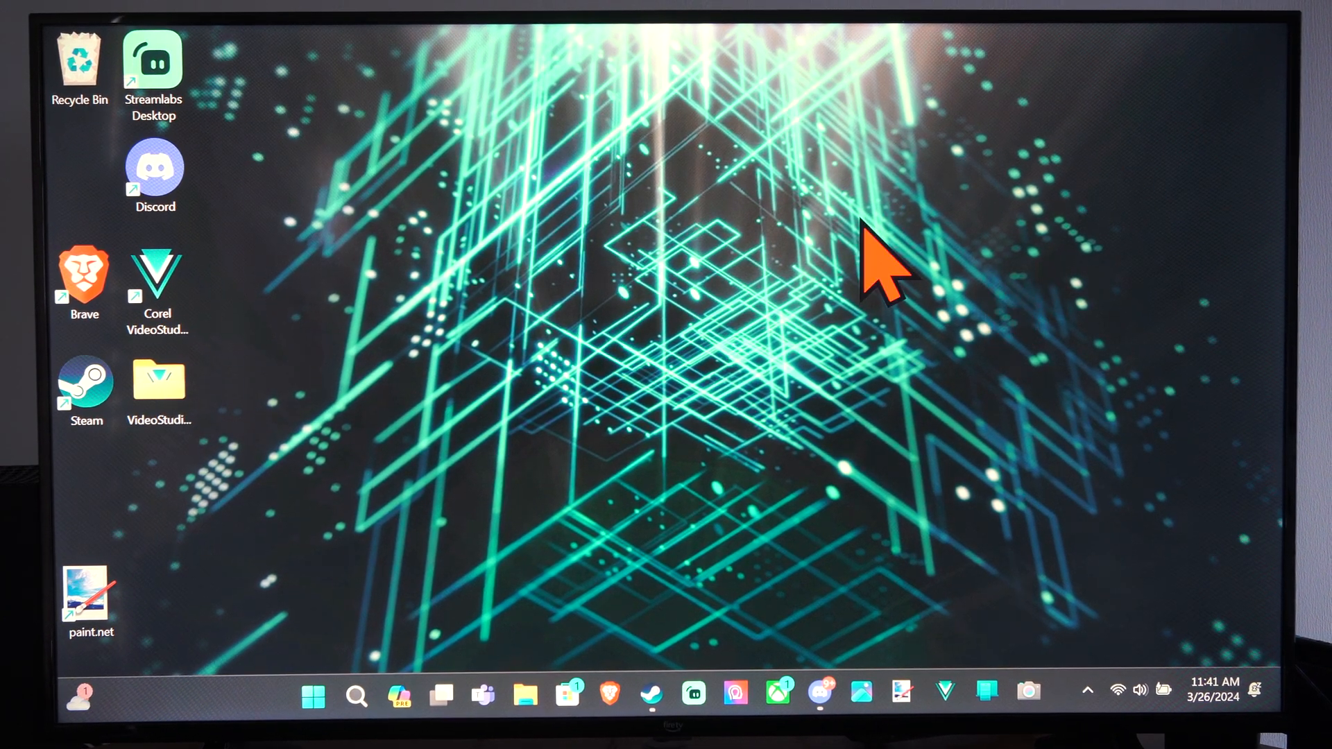
pyautogui.moveTo(760, 527)
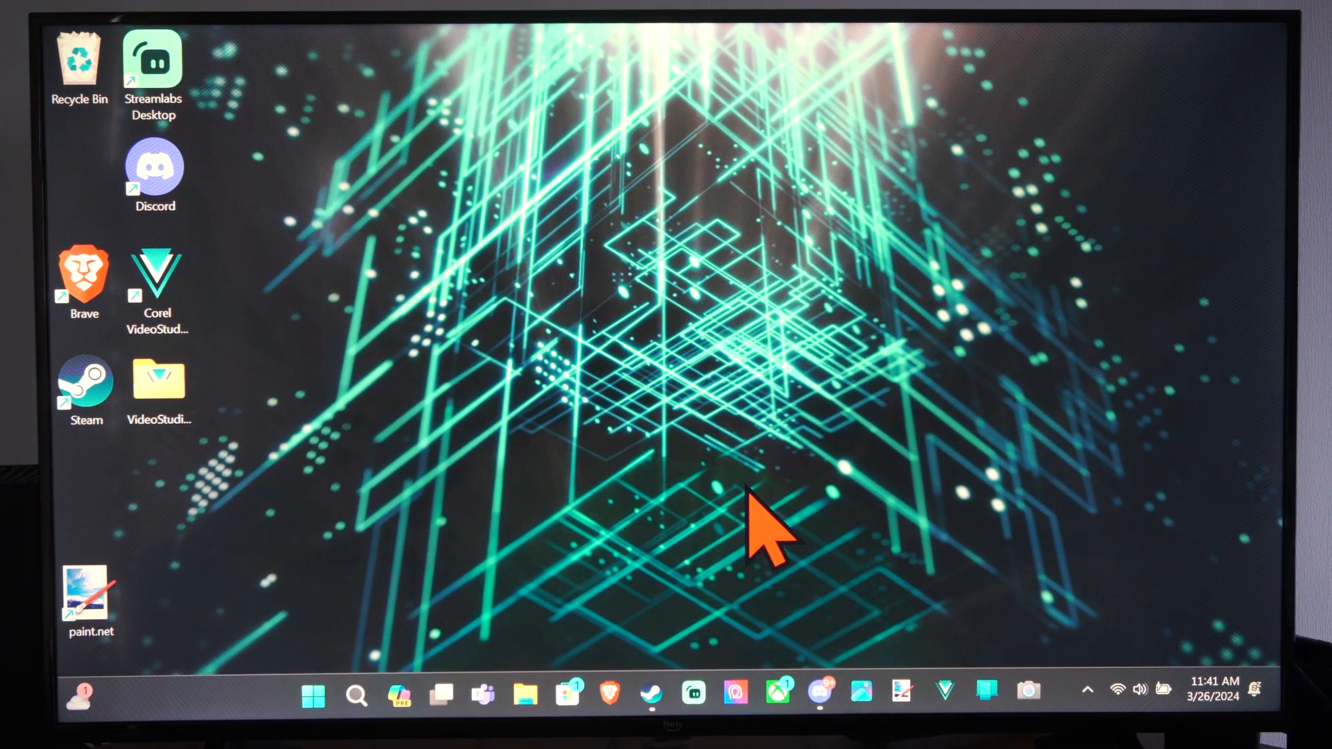
pyautogui.moveTo(450, 247)
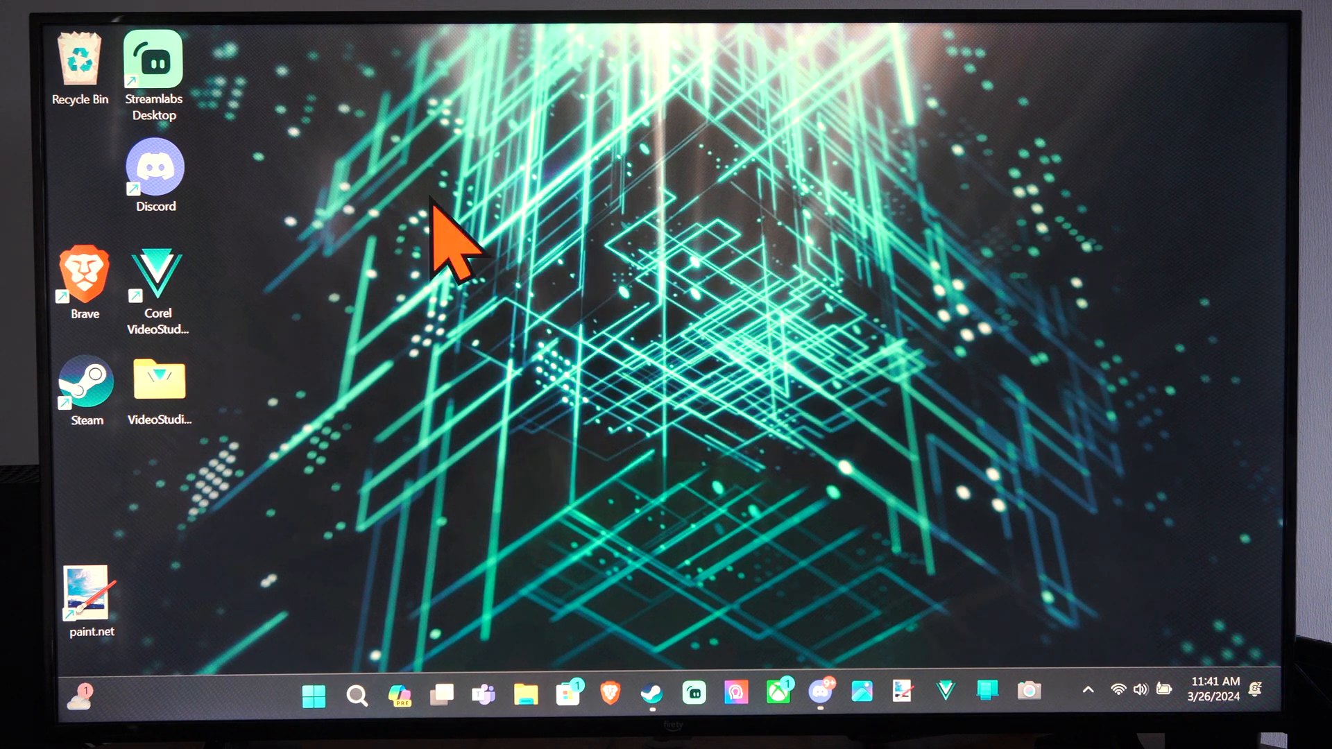
pyautogui.moveTo(489, 260)
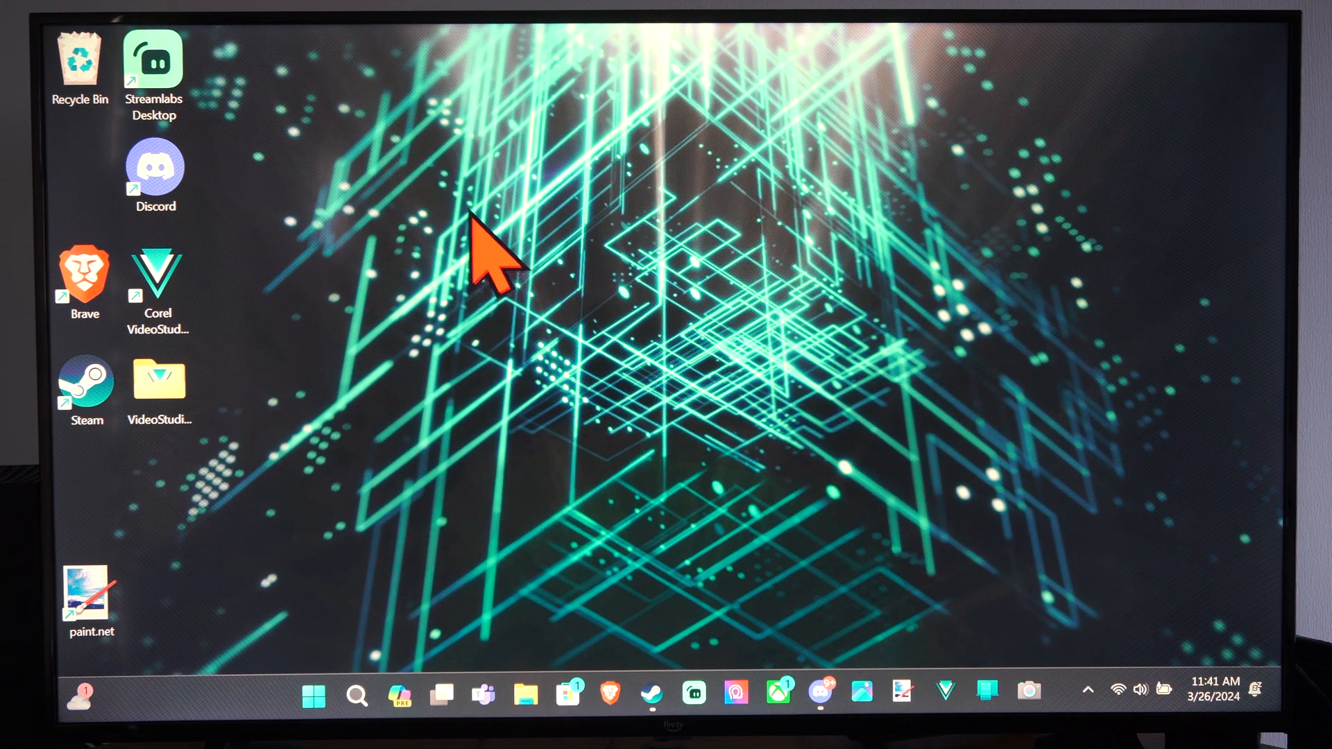
pyautogui.moveTo(532, 421)
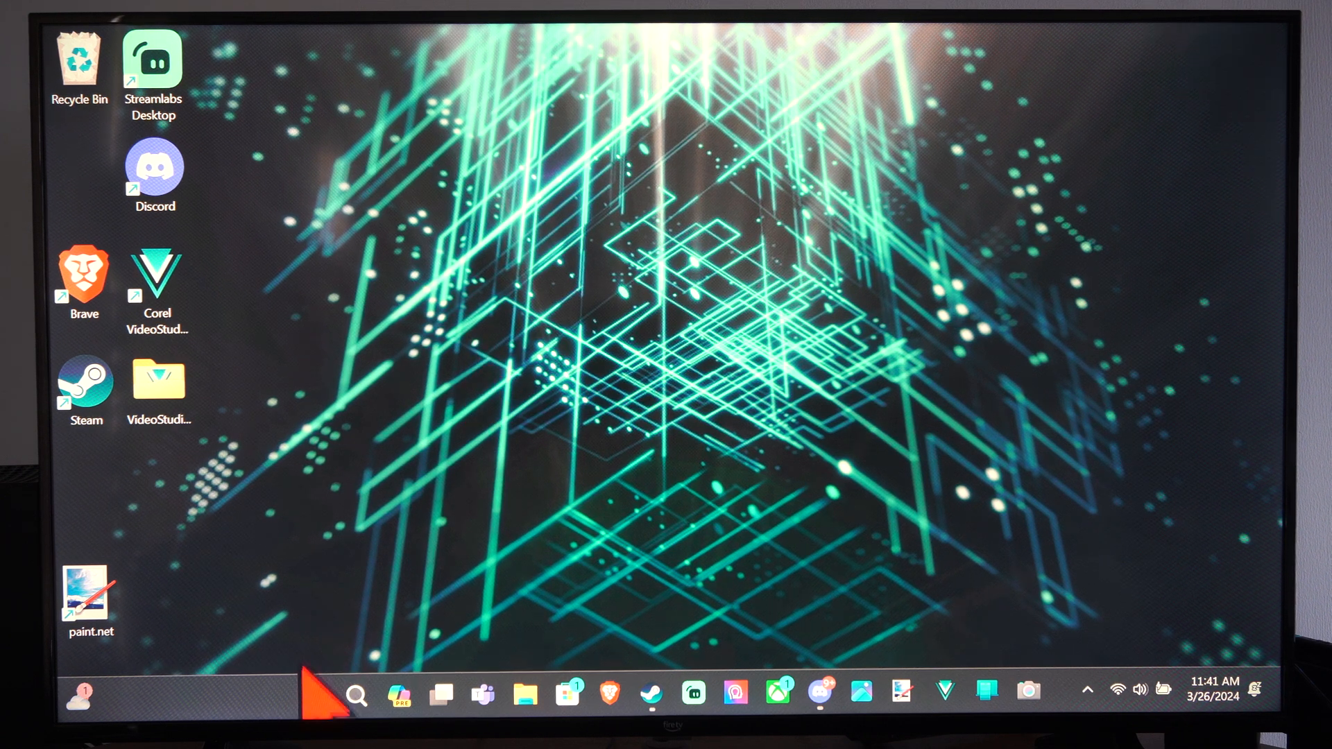
# Launch Settings from Start and view Windows Update's Advanced options before heading to System.
pyautogui.click(312, 695)
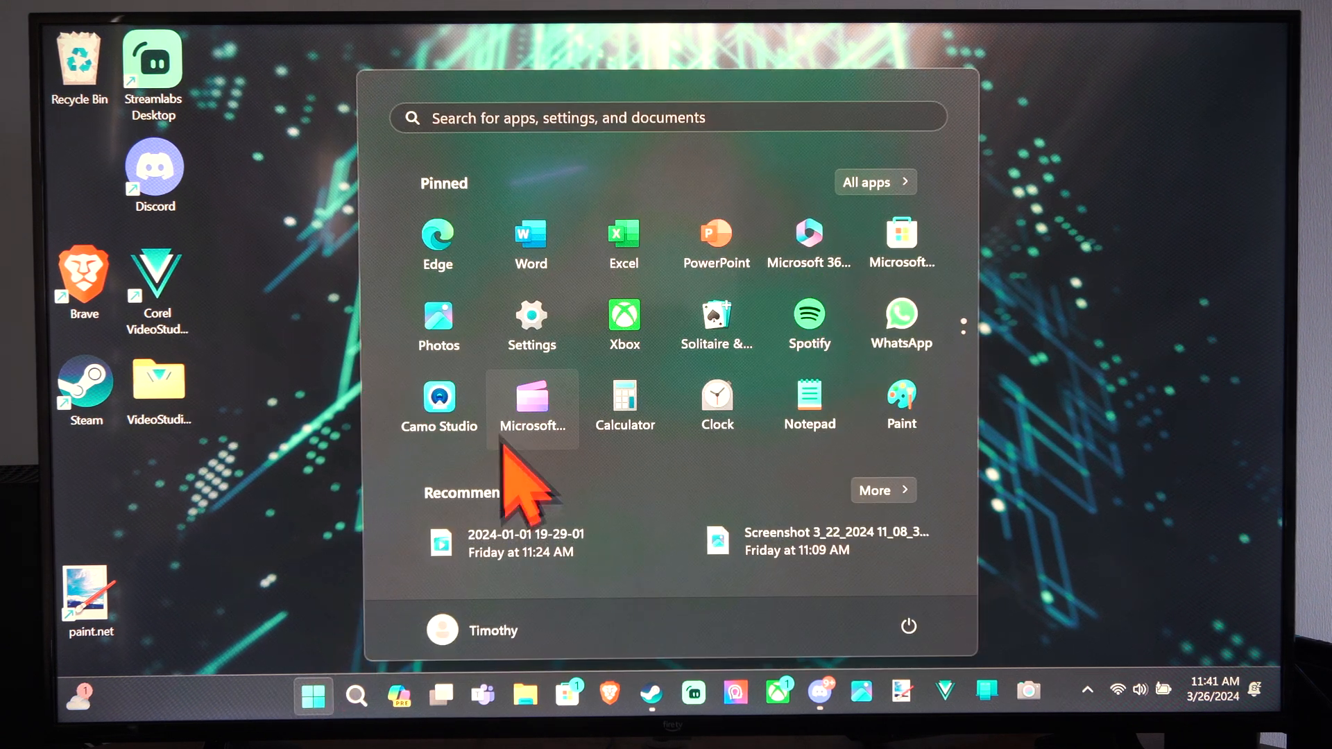
pyautogui.click(531, 327)
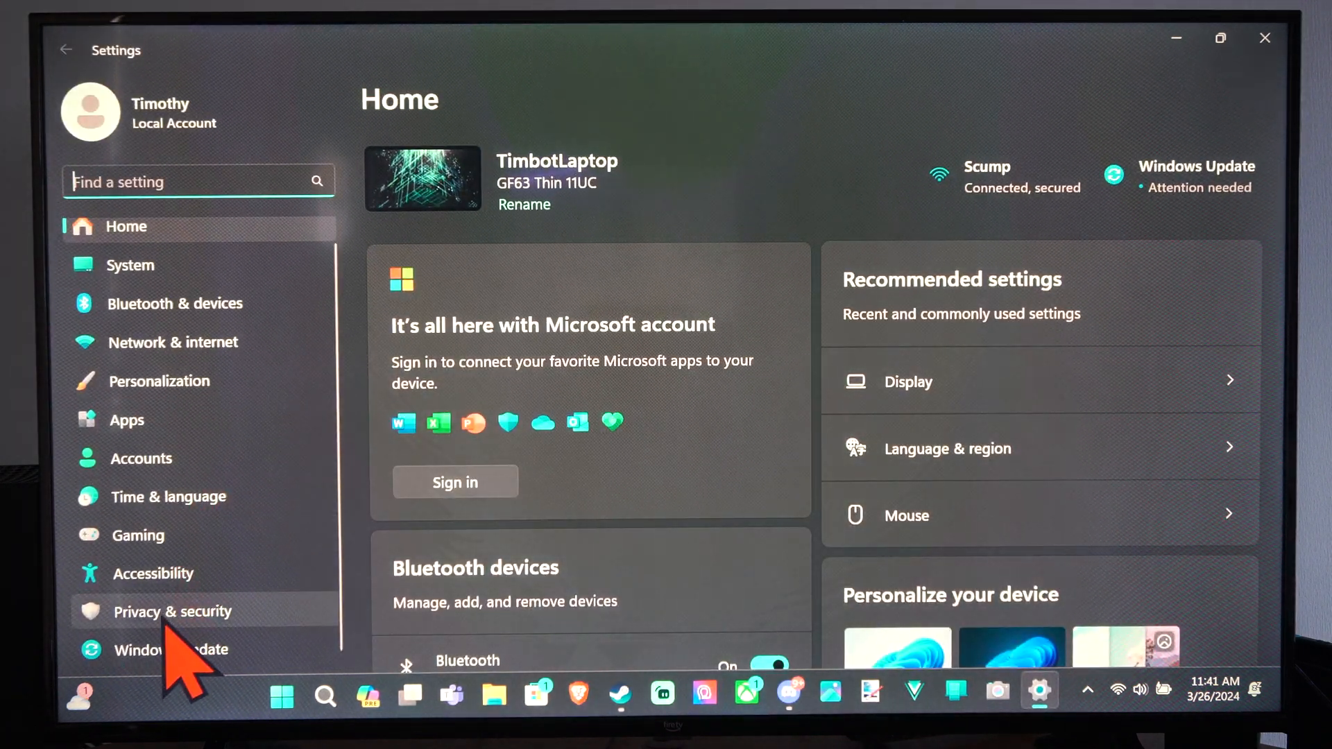
pyautogui.click(172, 649)
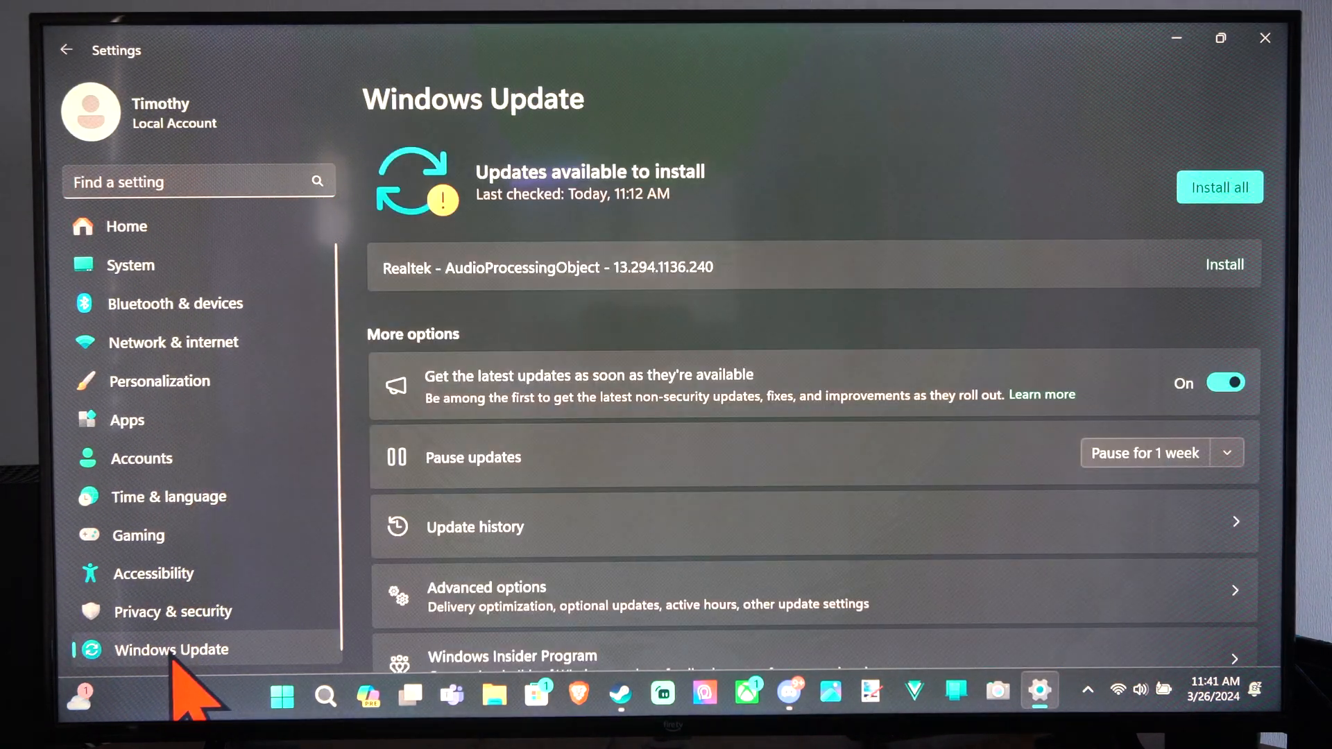
pyautogui.scroll(-3)
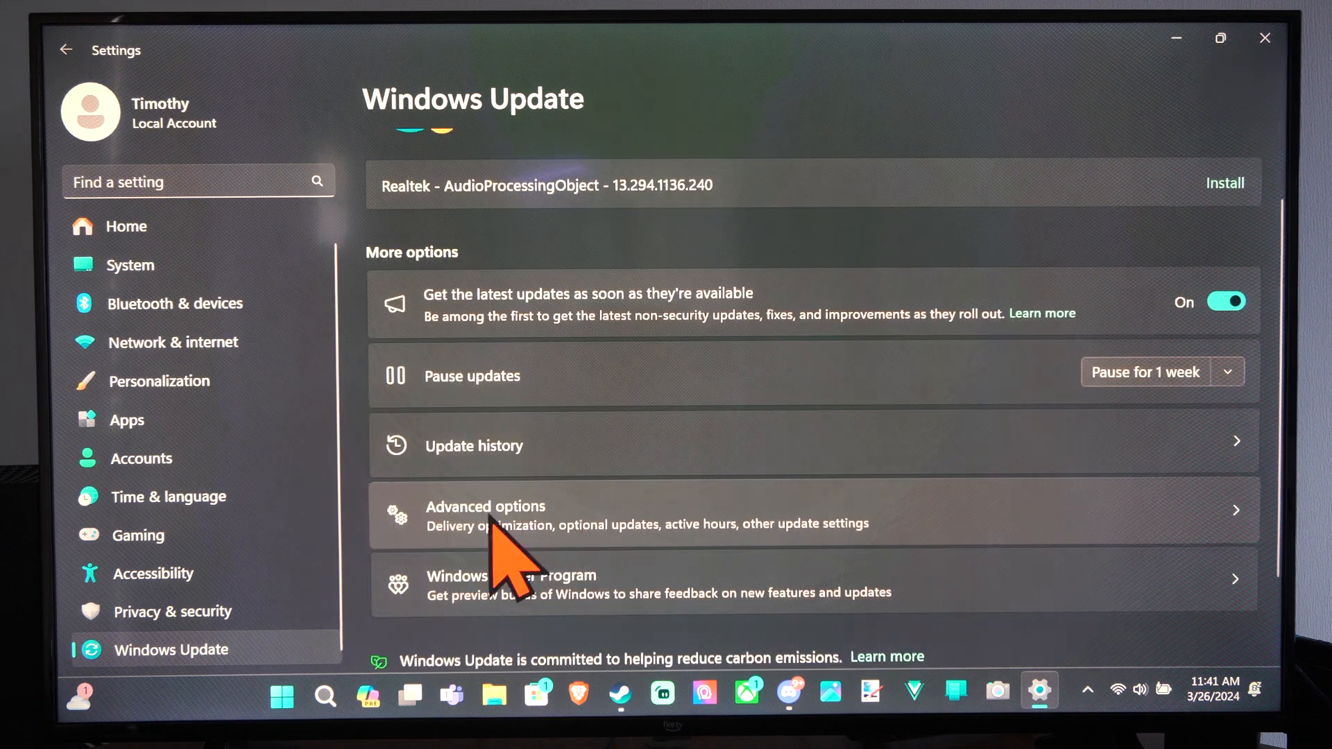
pyautogui.click(486, 516)
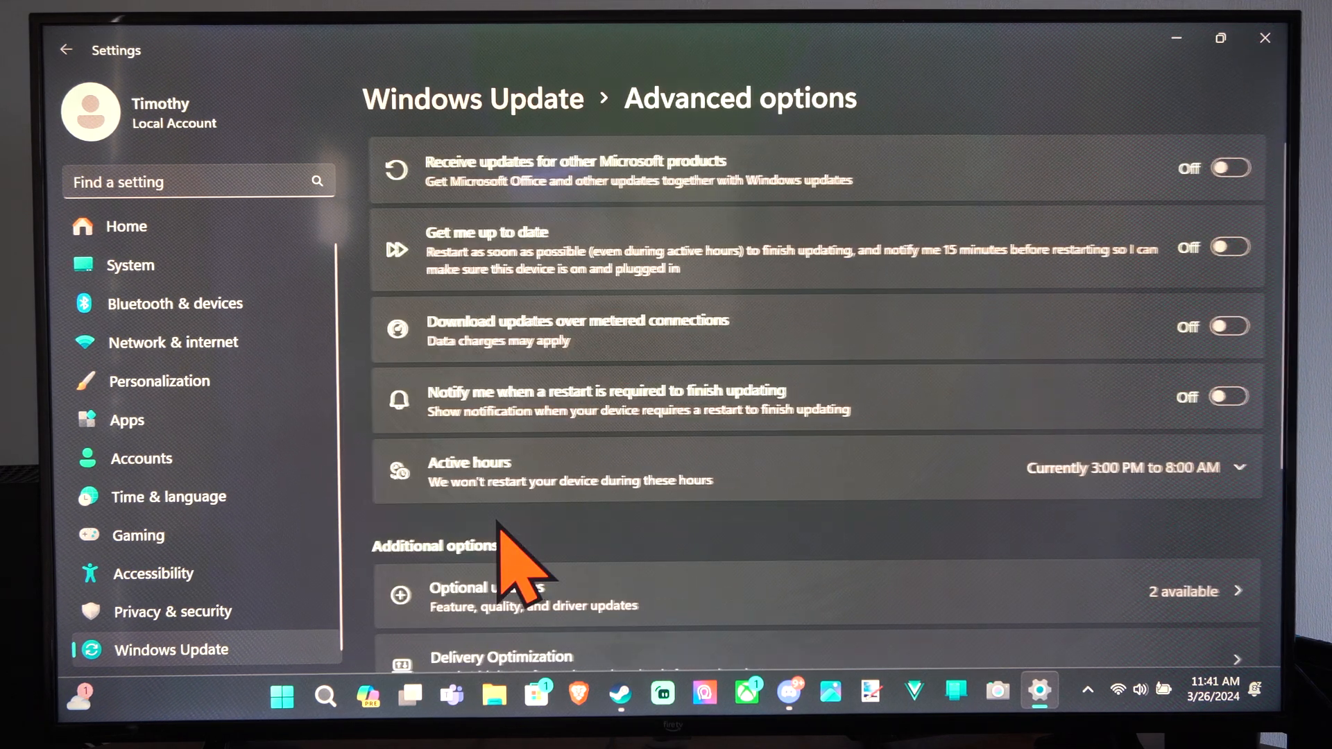
pyautogui.scroll(-3)
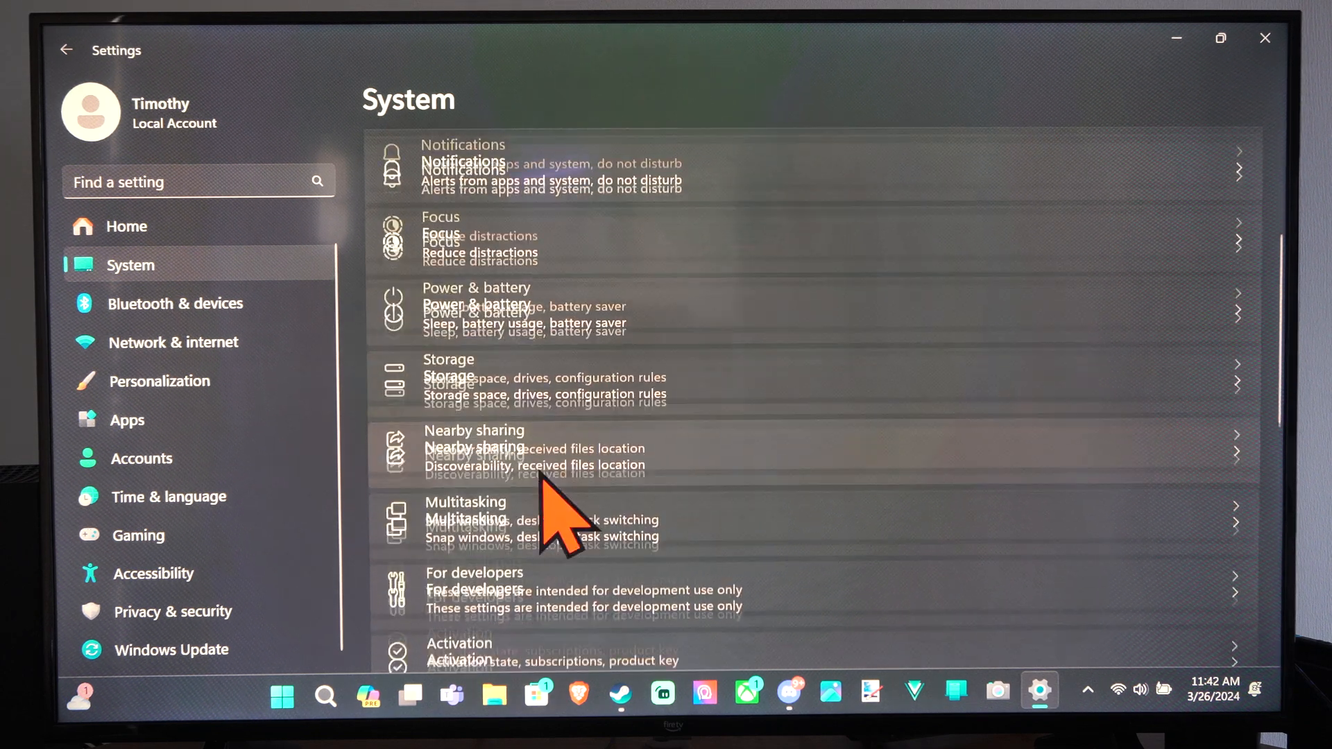
# Pass through Windows Update's Advanced options and reach System > Recovery.
pyautogui.scroll(-3)
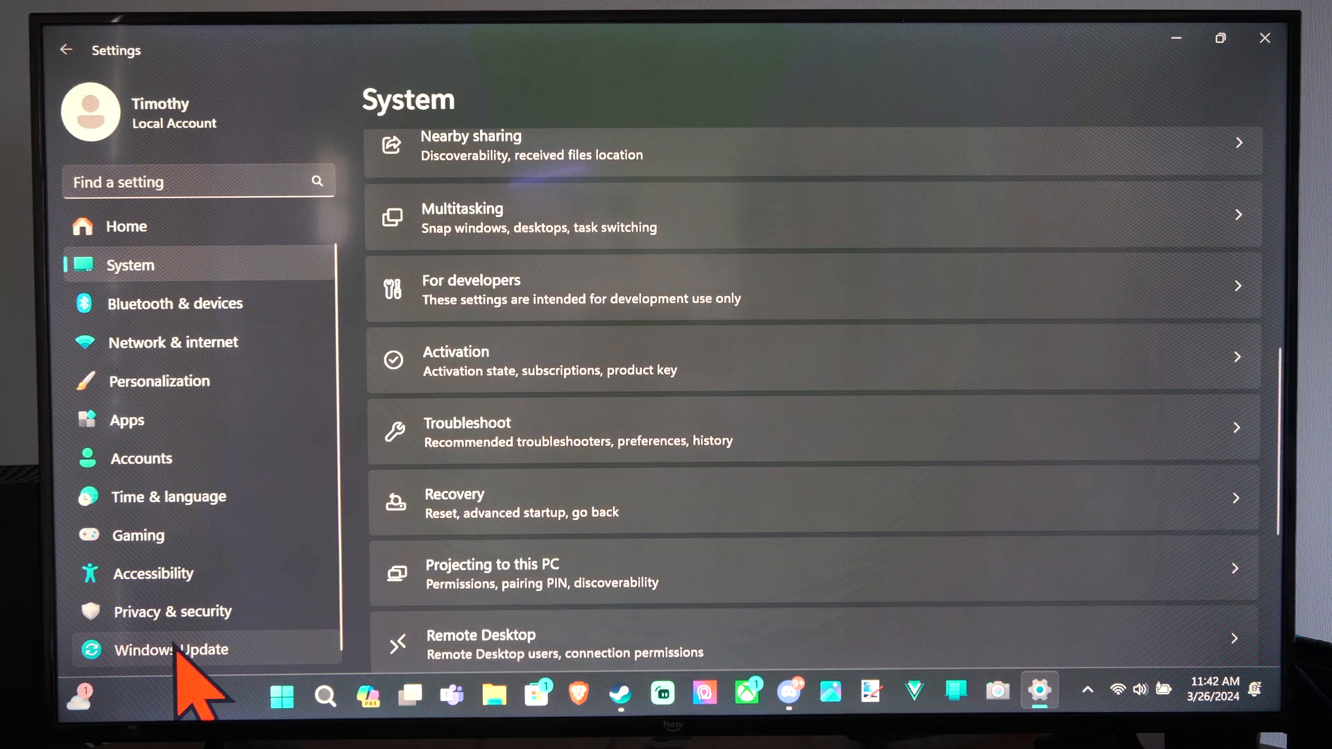
pyautogui.click(172, 650)
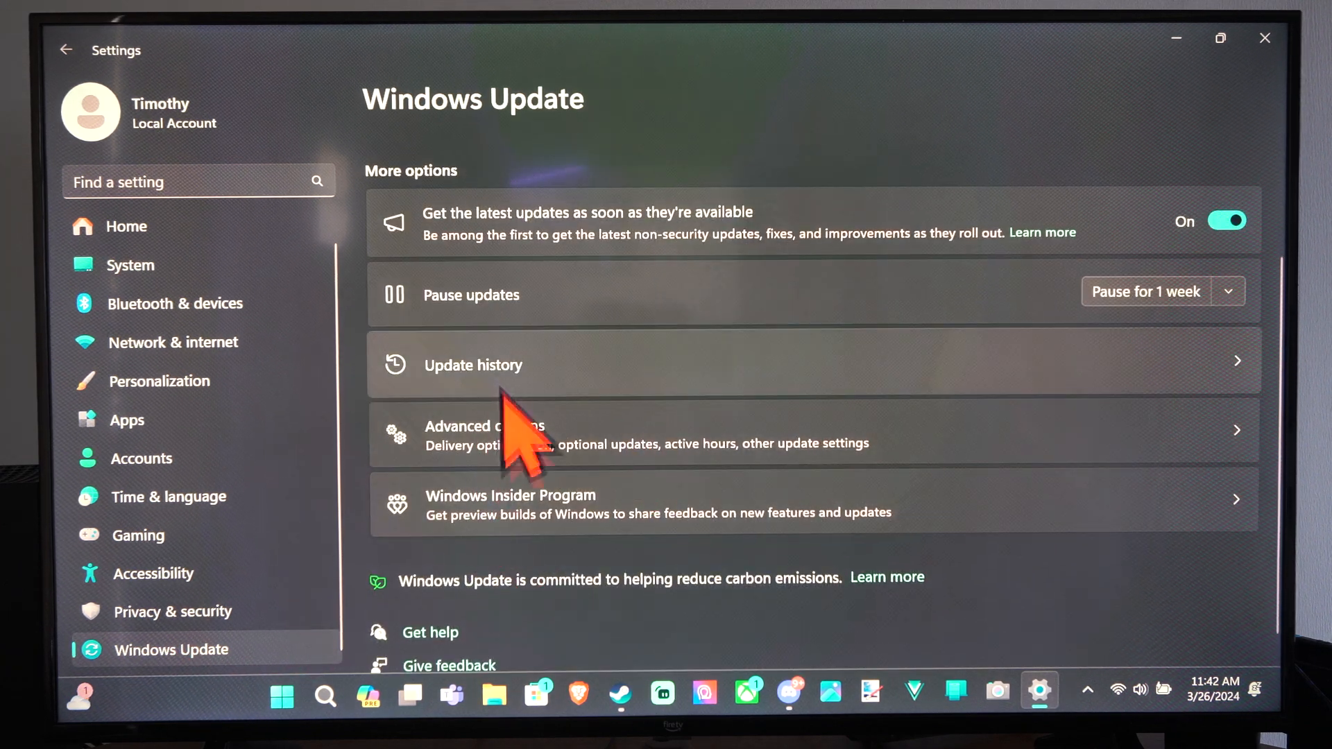
pyautogui.click(484, 429)
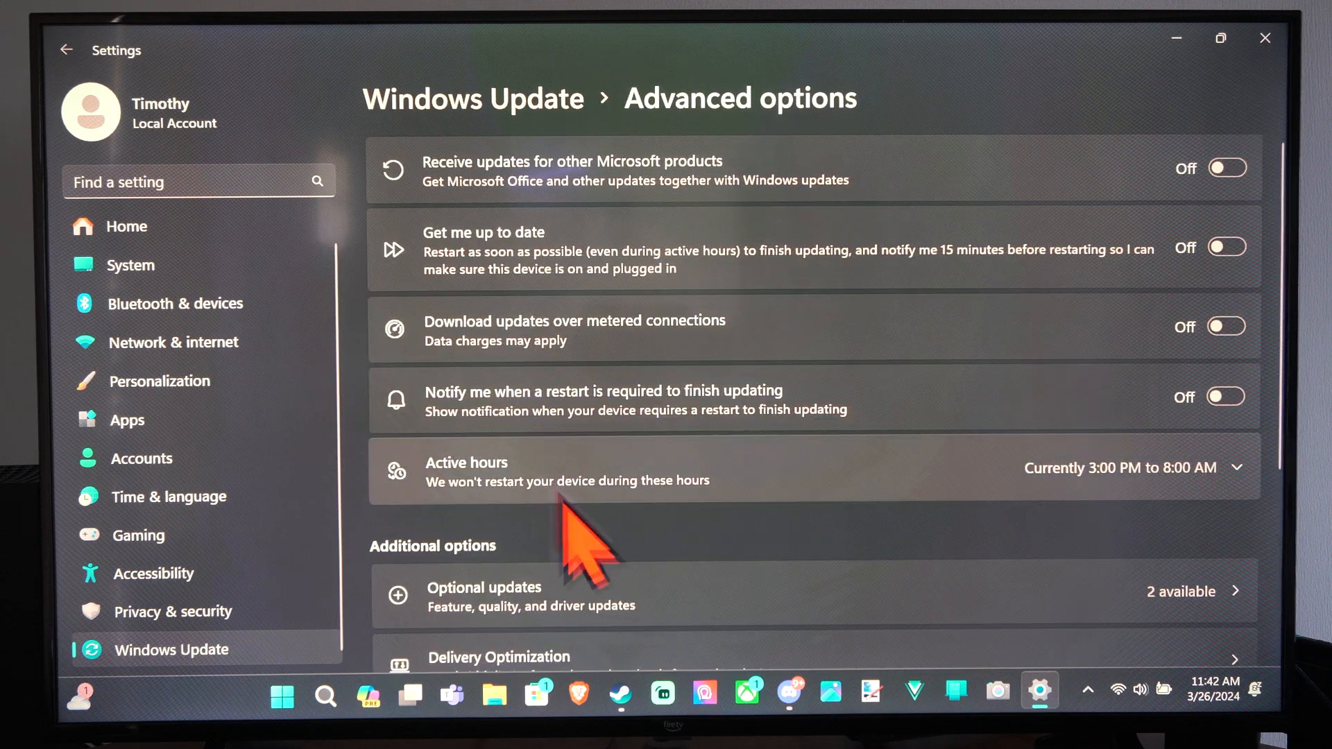
pyautogui.scroll(-3)
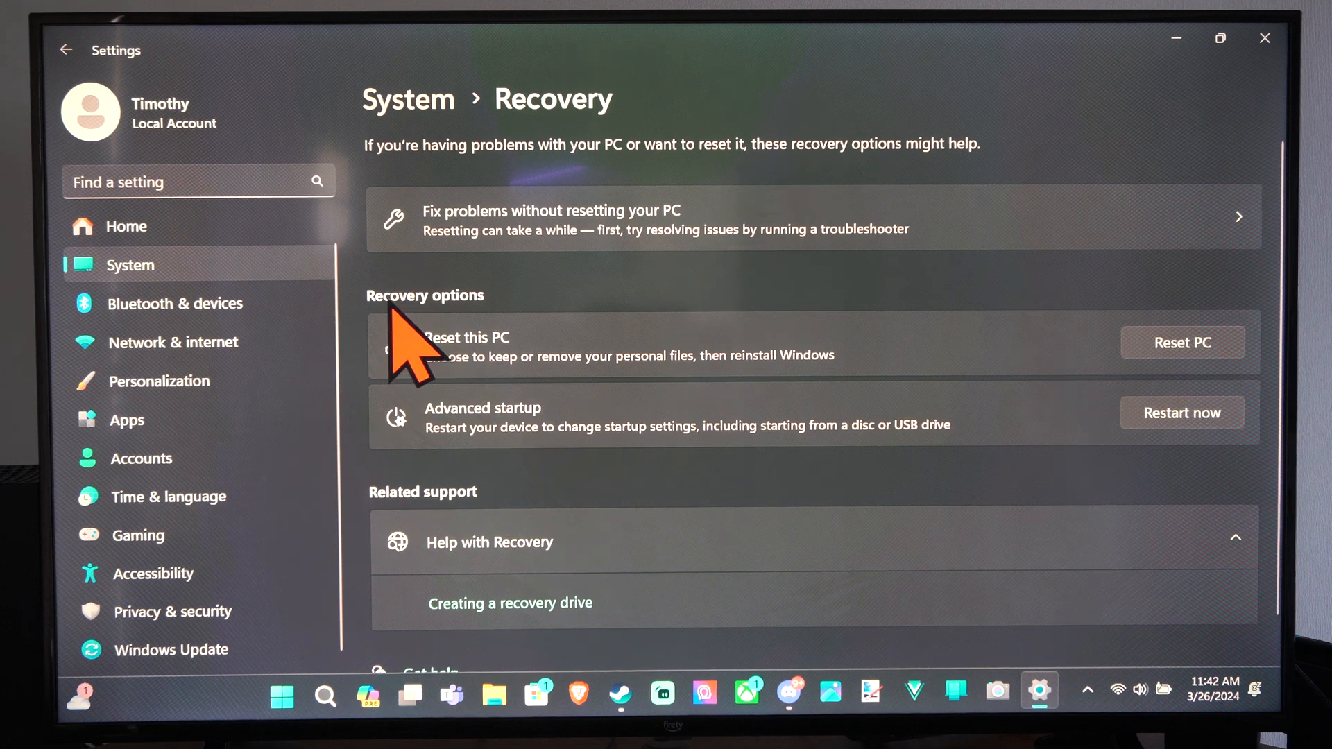
pyautogui.moveTo(476, 408)
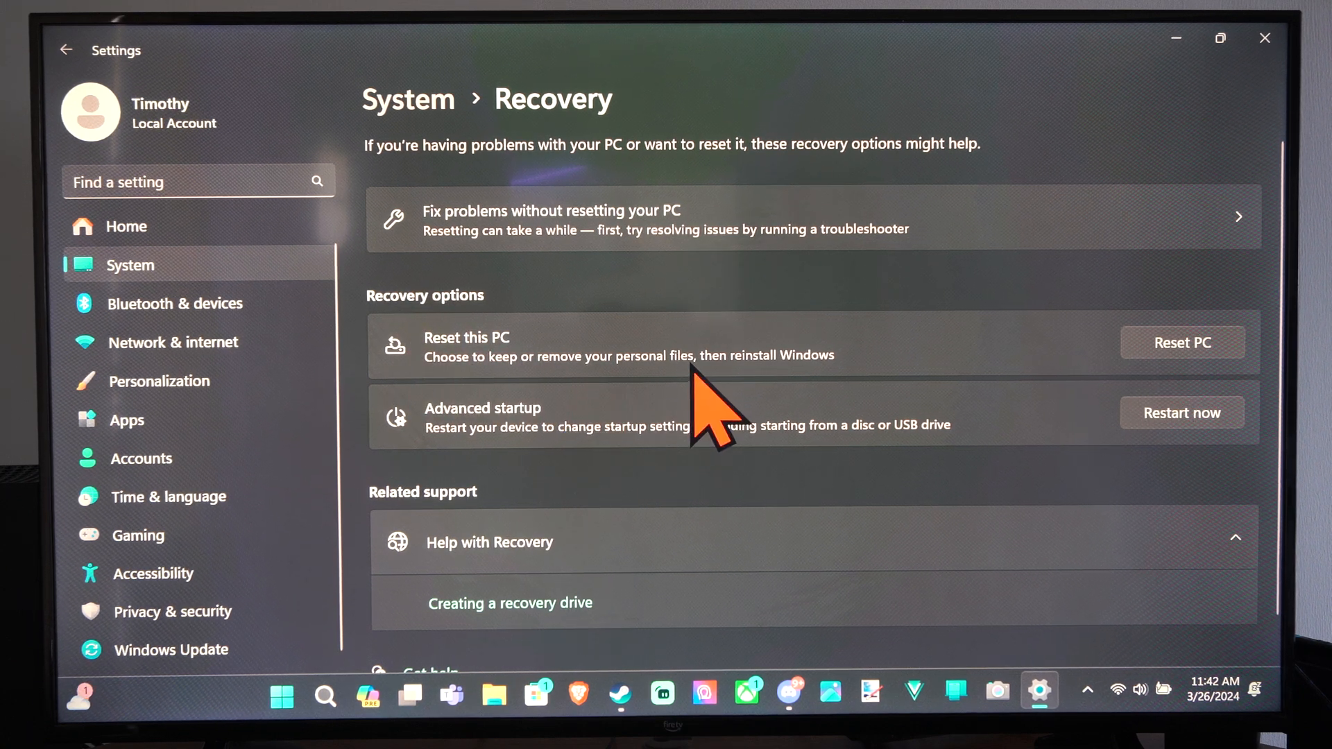
pyautogui.moveTo(1189, 400)
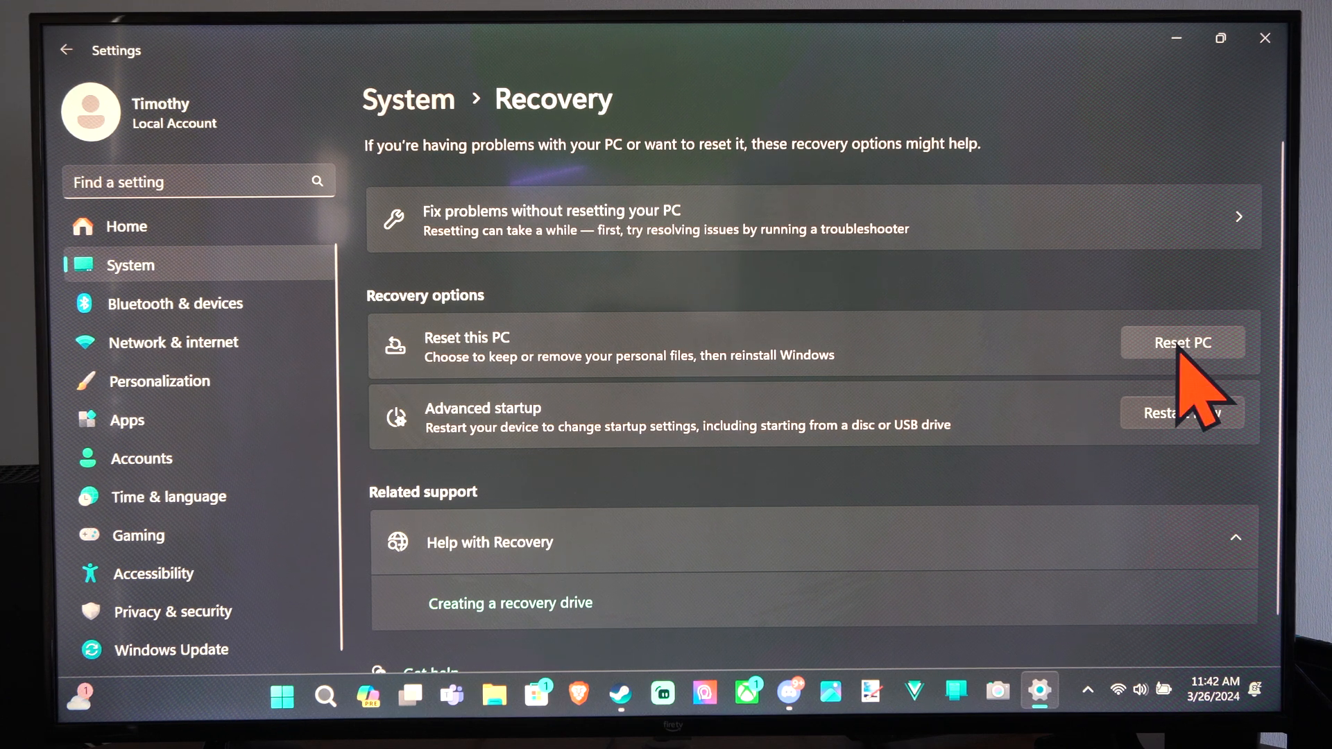
pyautogui.click(1180, 342)
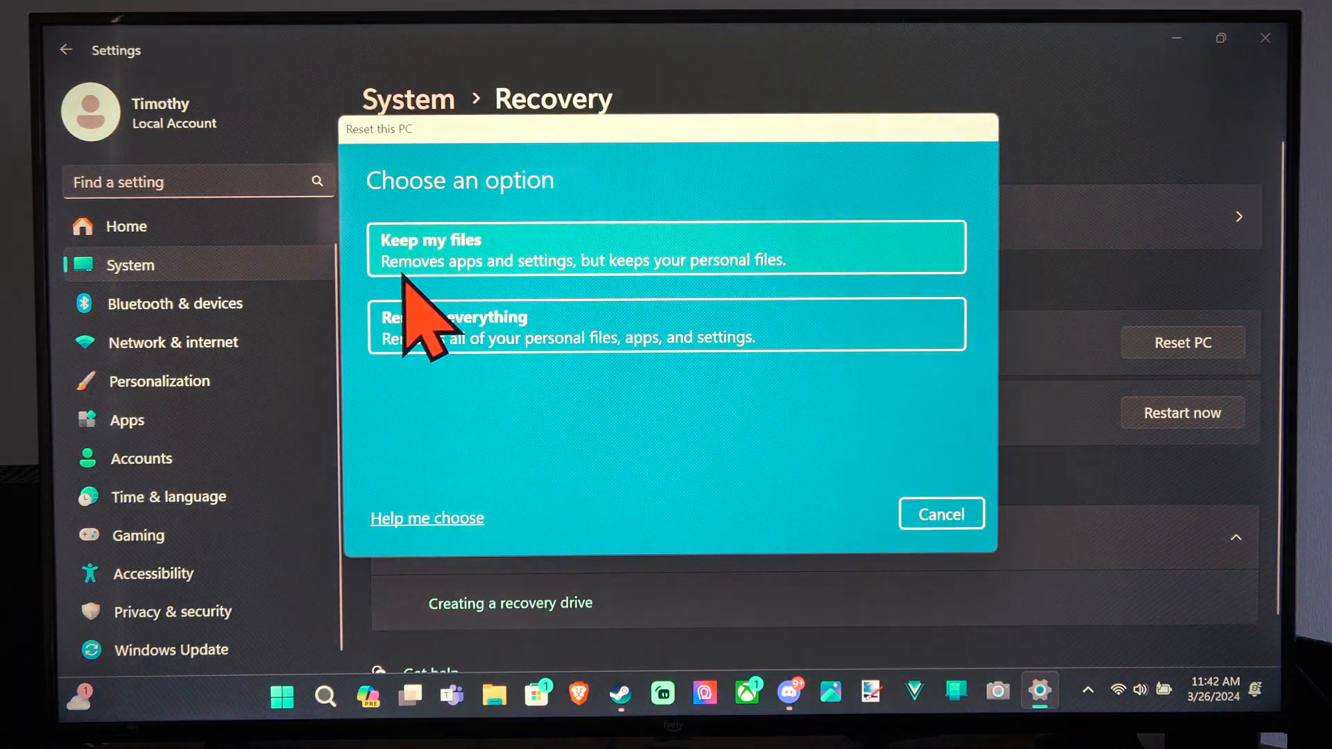
pyautogui.moveTo(756, 310)
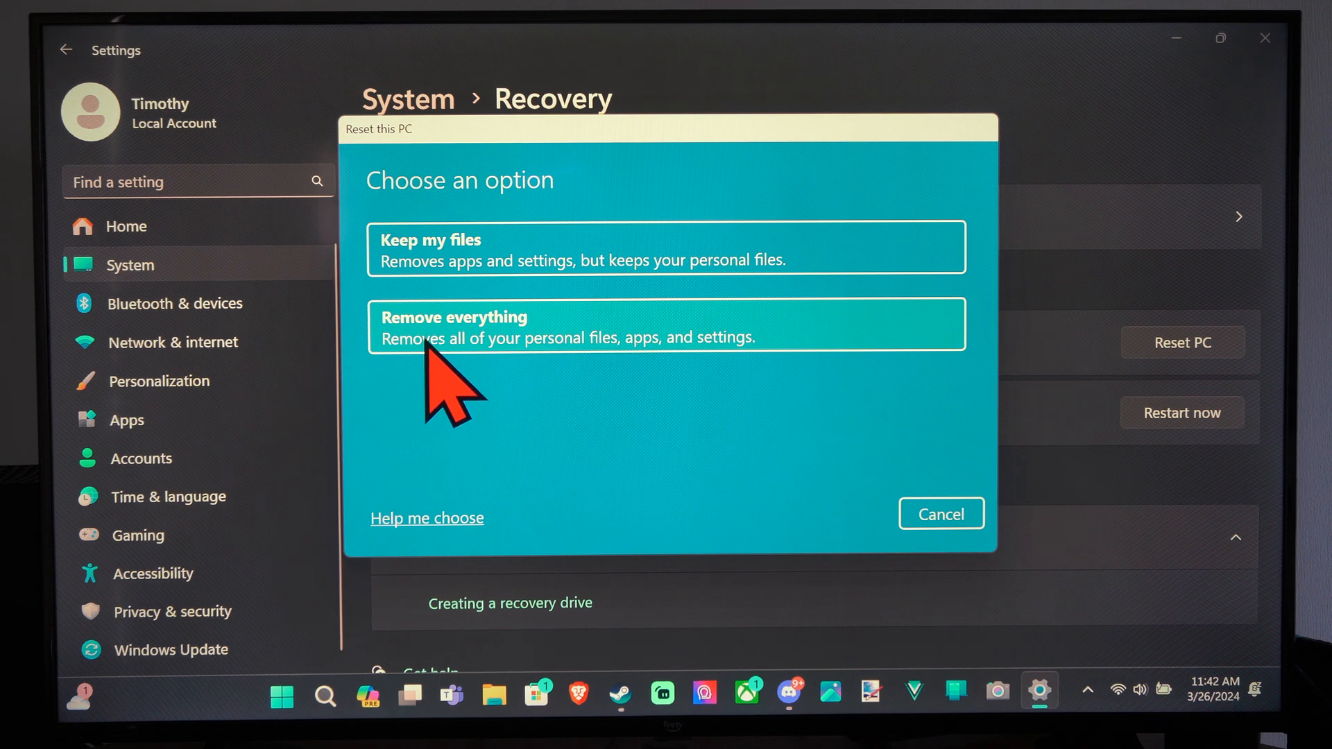
pyautogui.moveTo(645, 383)
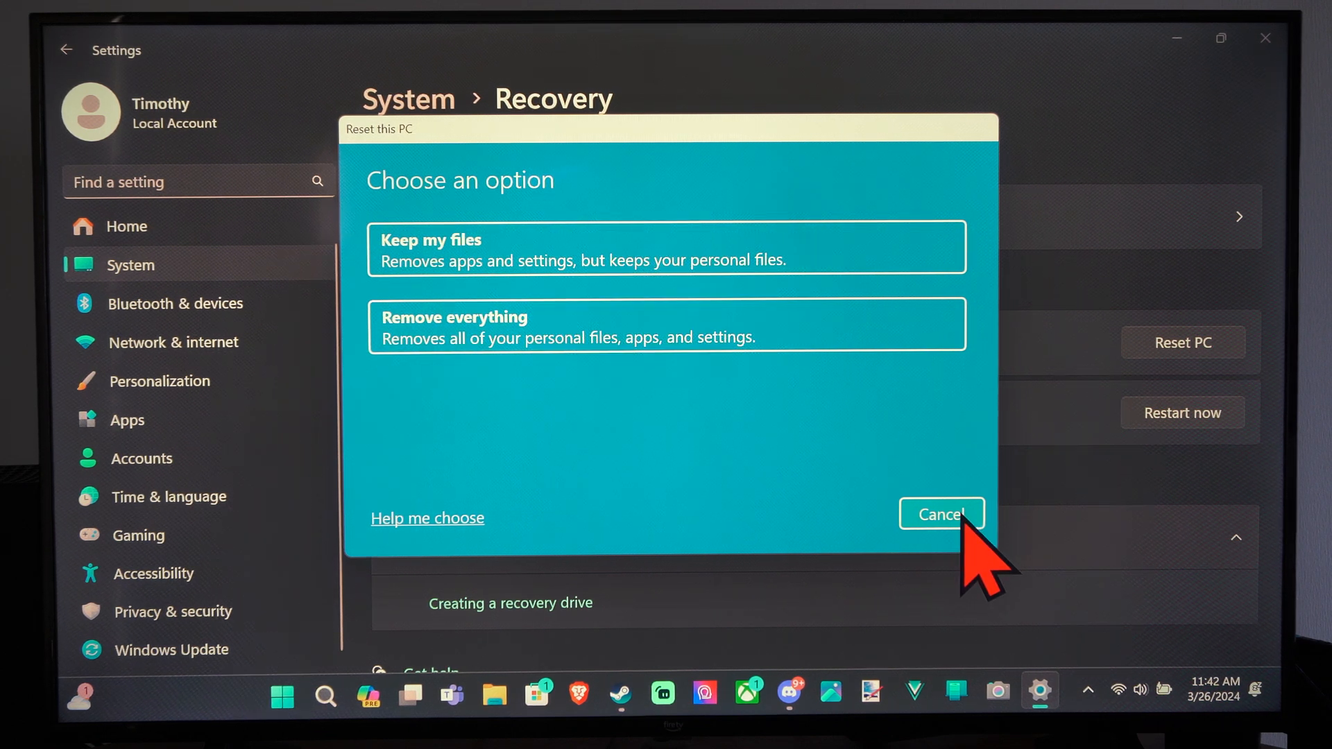
# Cancel the Reset this PC dialog and request Restart now for Advanced startup.
pyautogui.click(941, 514)
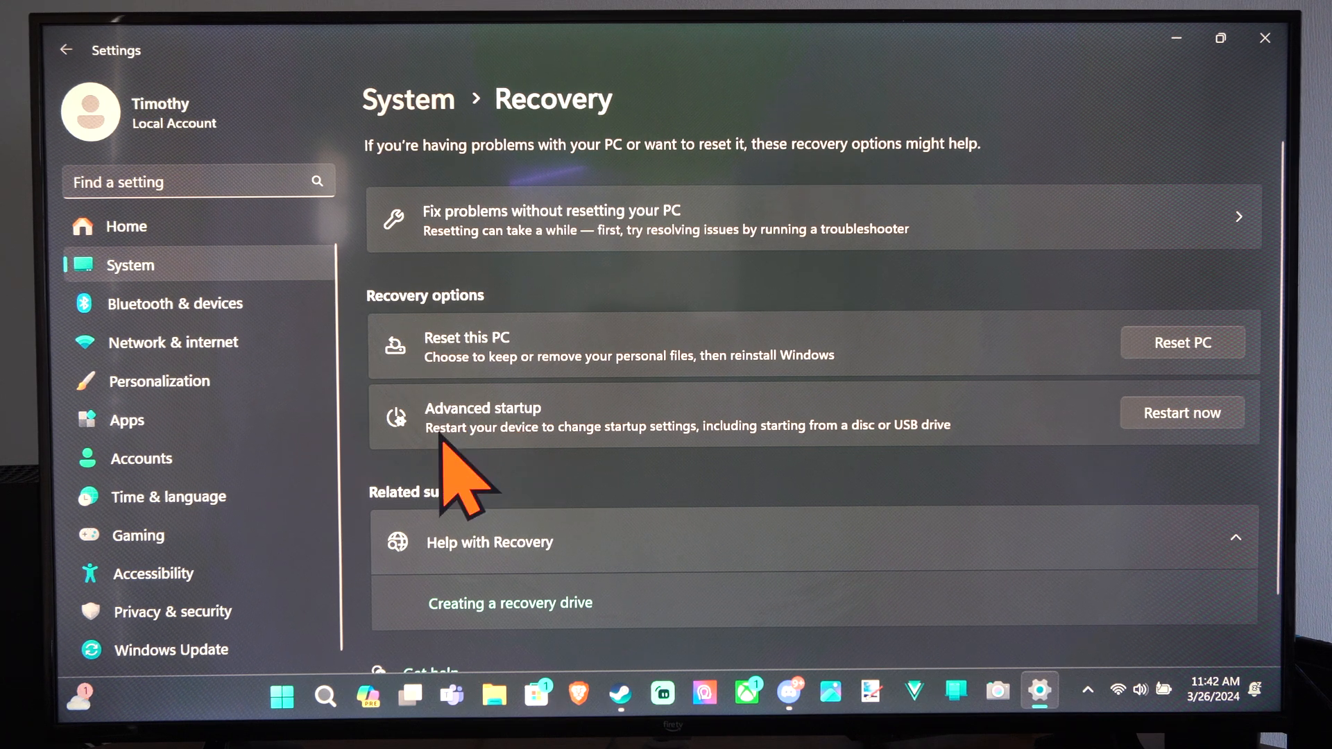
pyautogui.moveTo(658, 472)
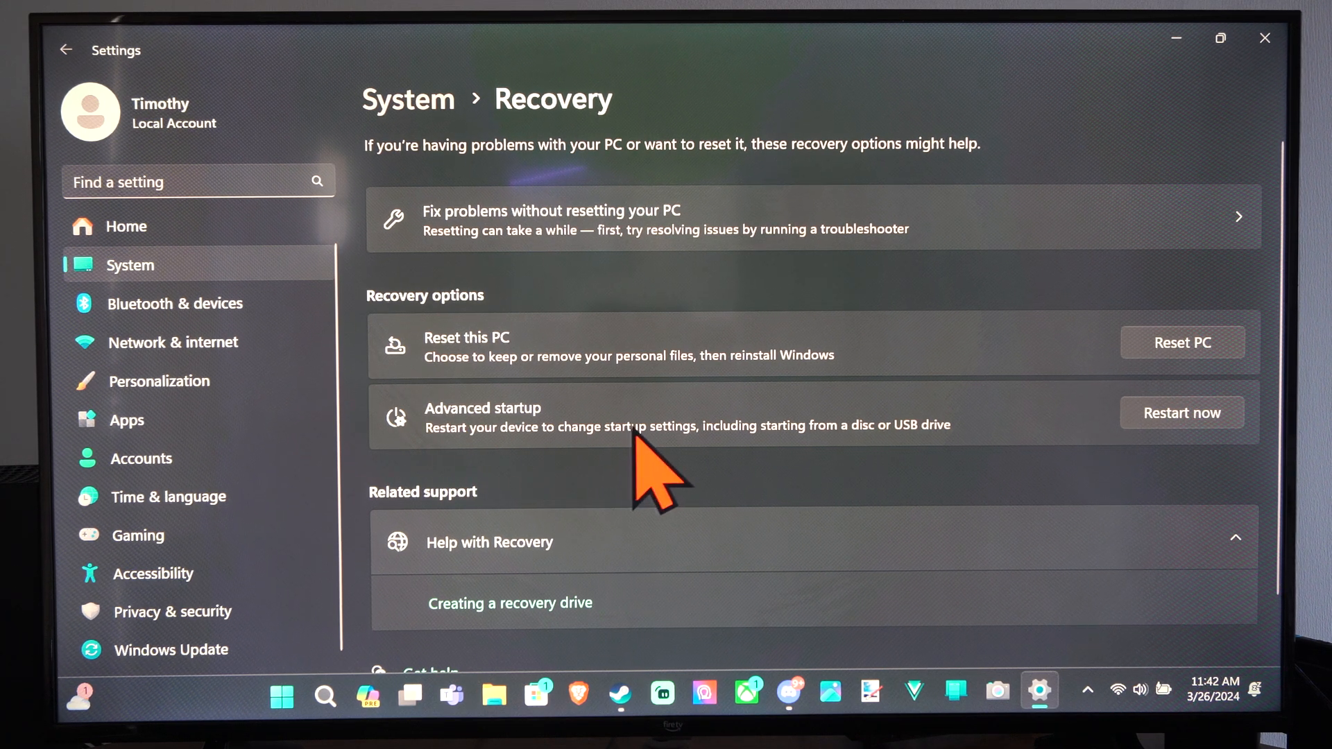
pyautogui.moveTo(799, 468)
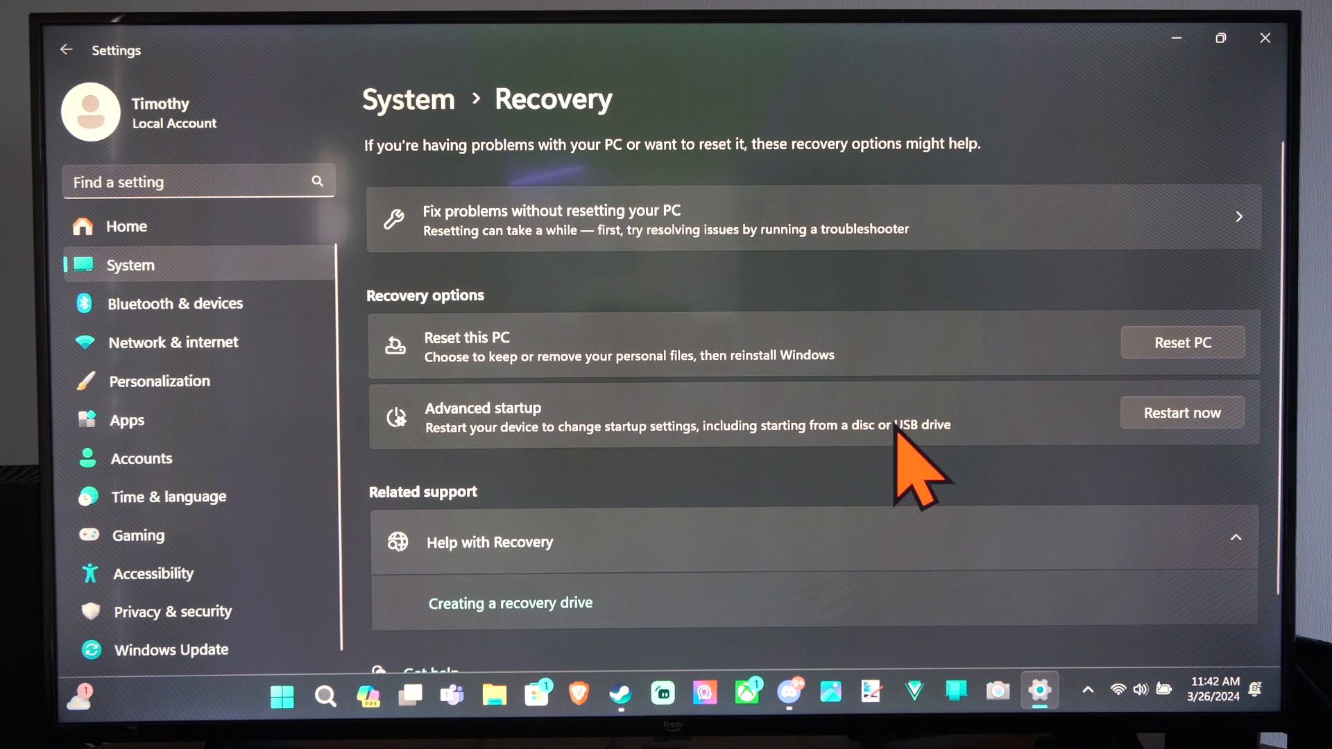
pyautogui.moveTo(544, 459)
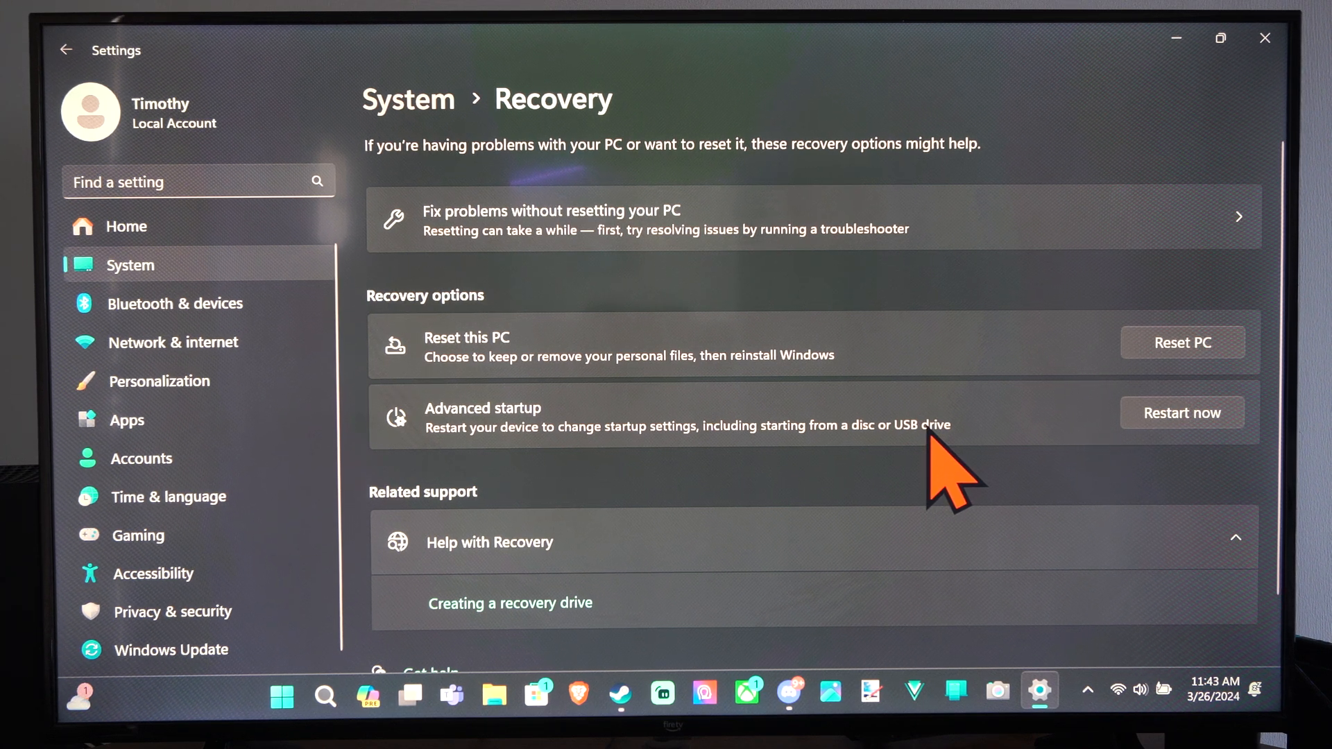
pyautogui.moveTo(930, 476)
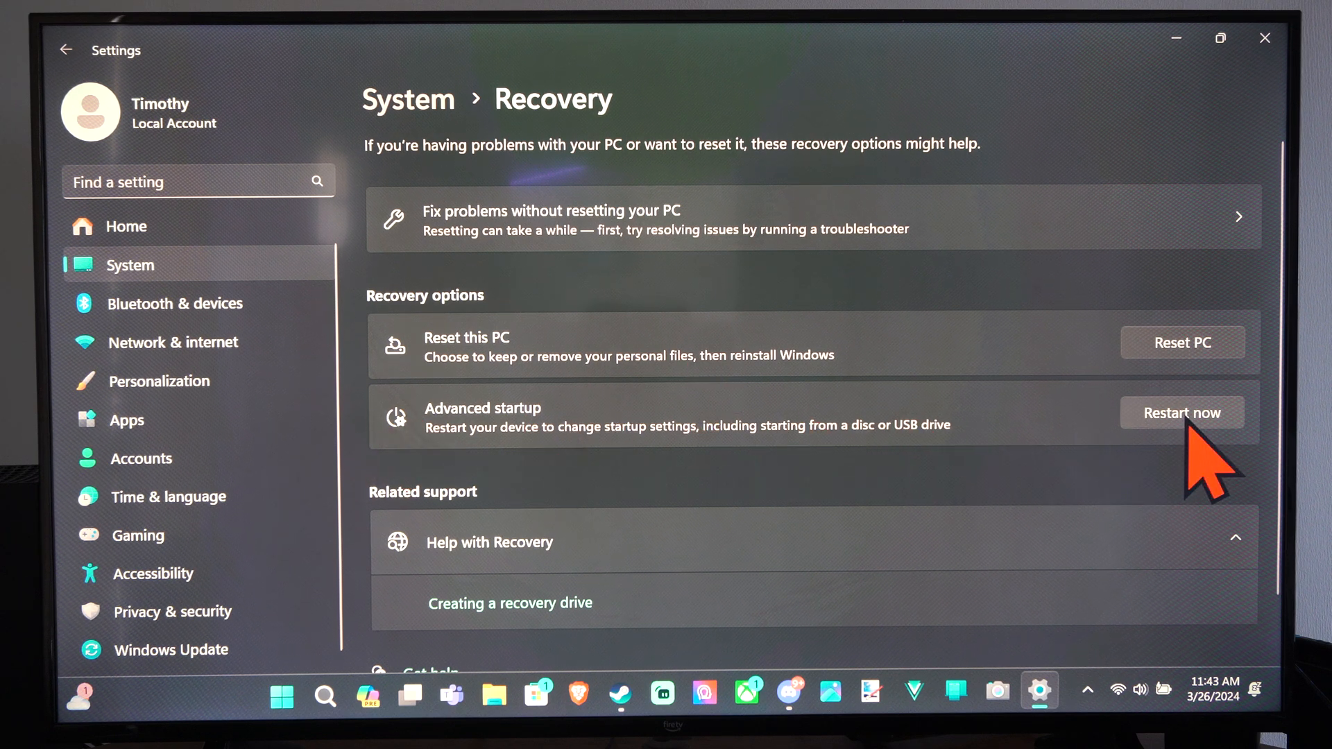
pyautogui.moveTo(892, 463)
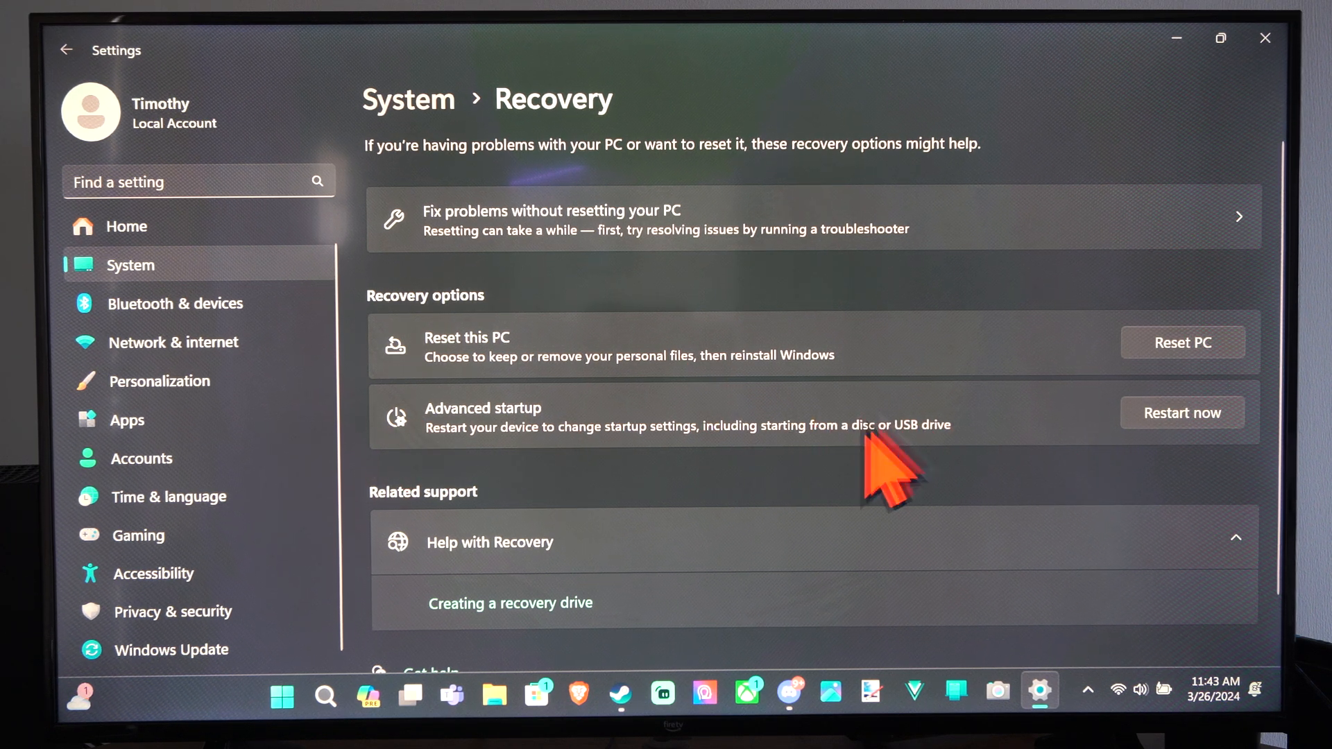
pyautogui.moveTo(925, 460)
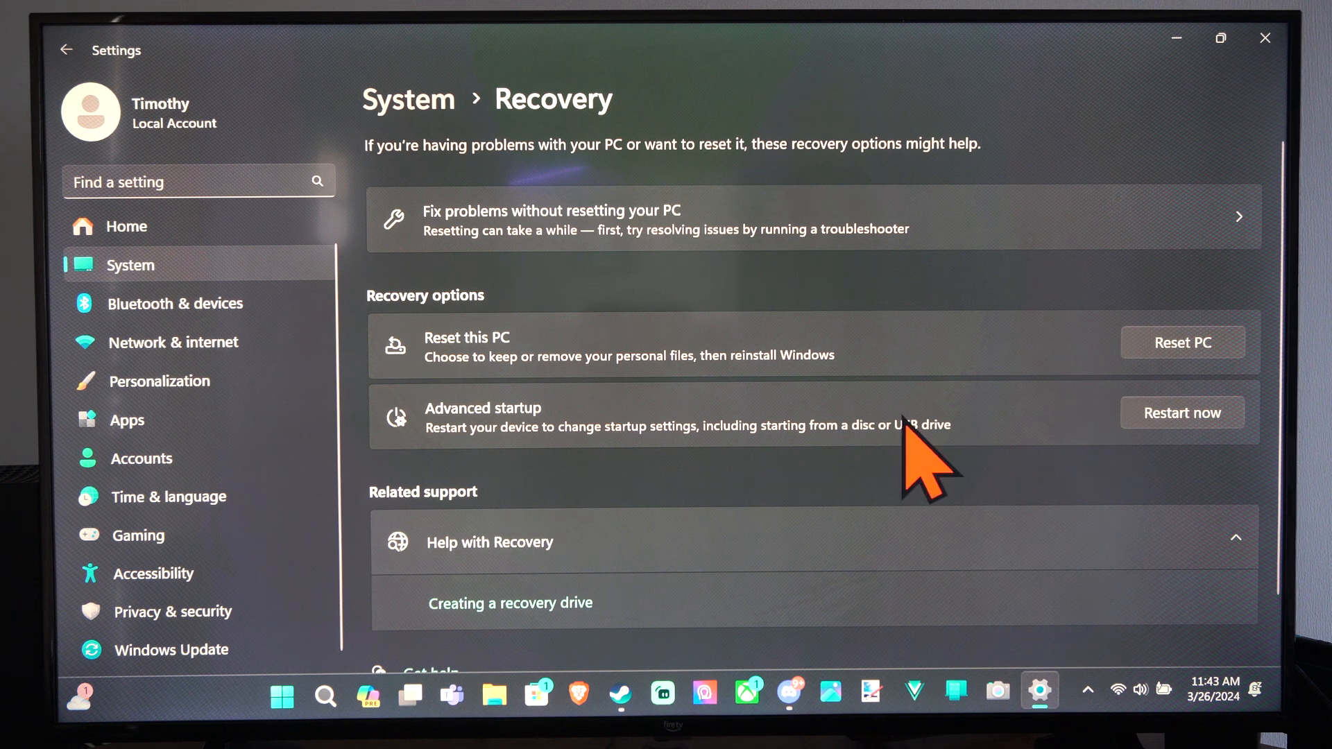
pyautogui.scroll(-3)
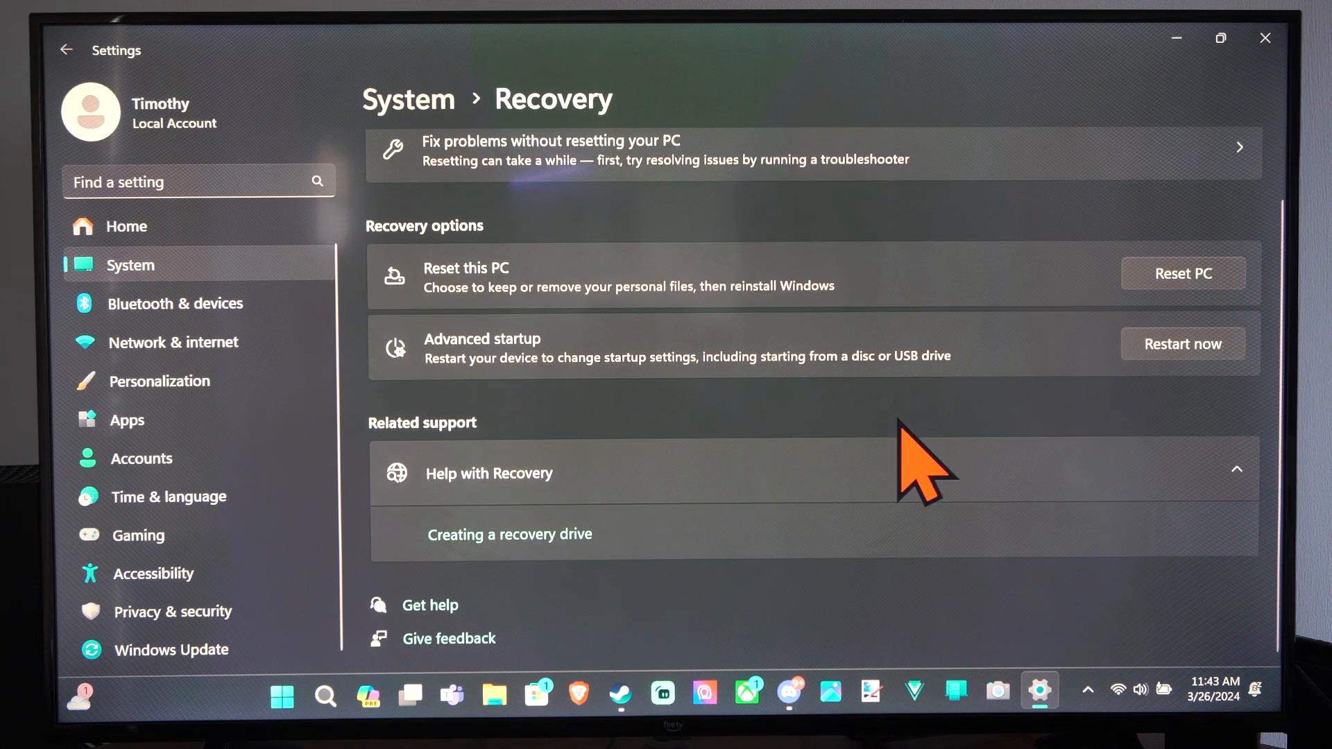
pyautogui.click(1182, 343)
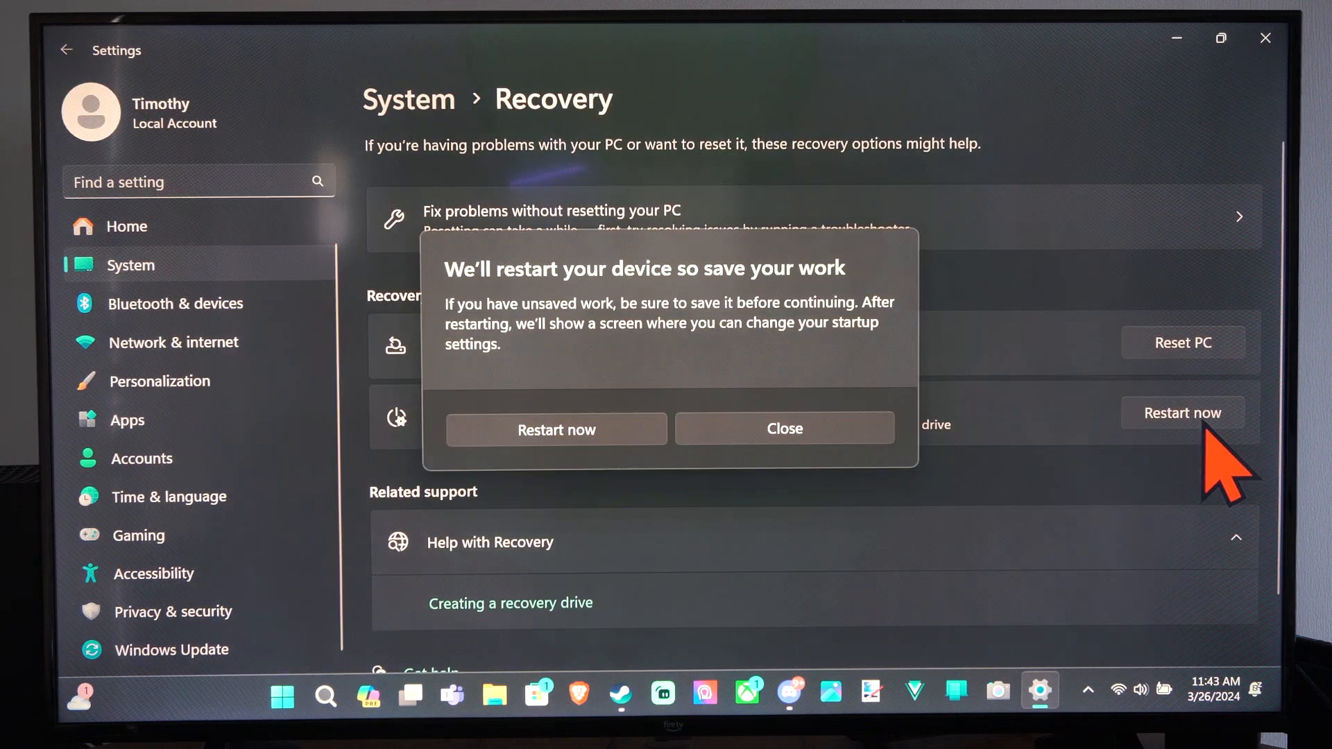